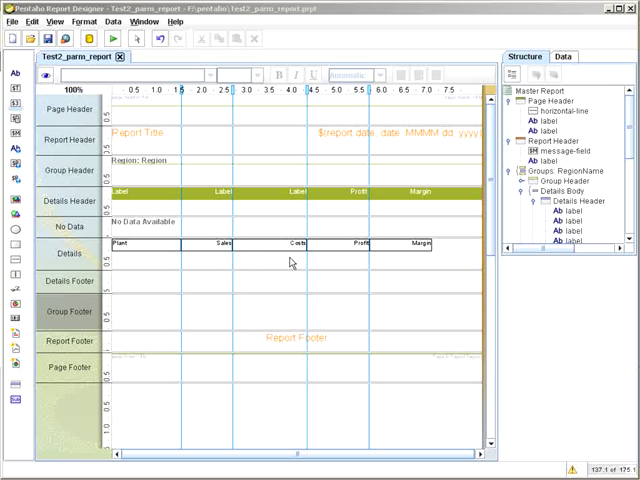
mouse_move(400, 246)
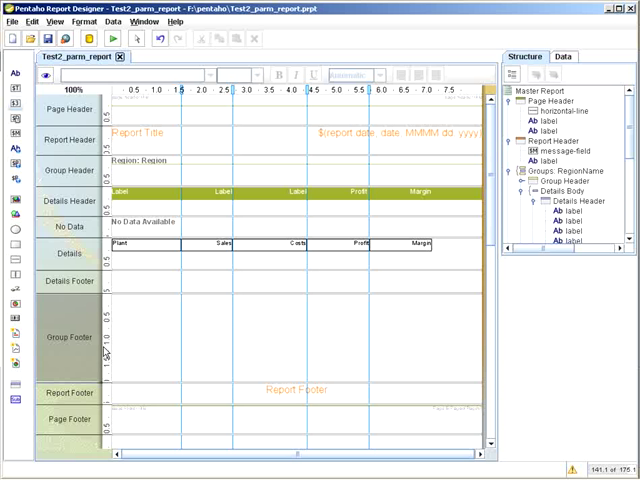
mouse_move(128, 342)
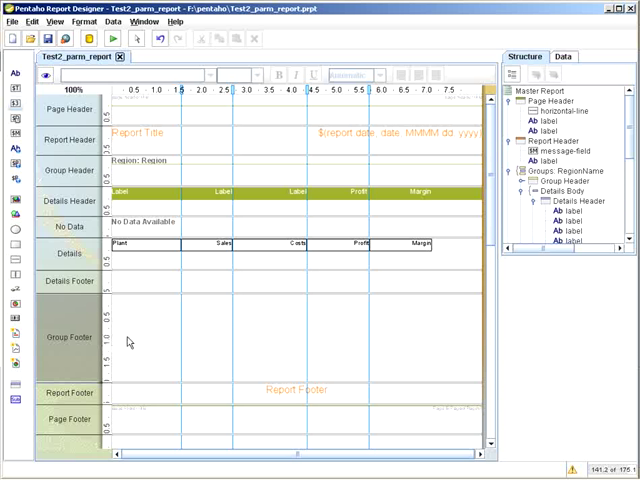
mouse_move(120, 336)
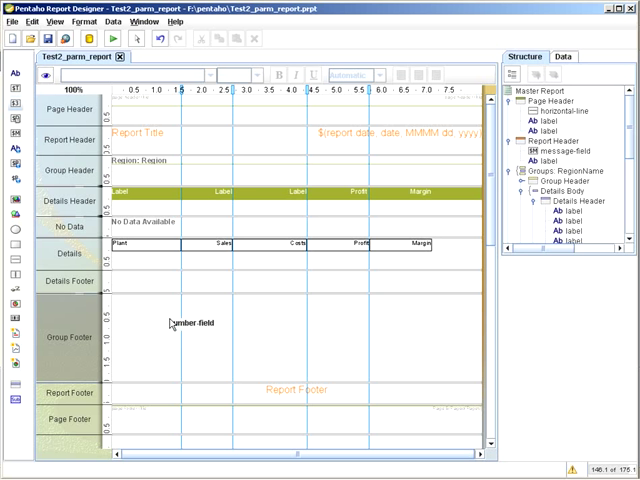
Style the footer number field with black text colour and font size 10.
click(190, 324)
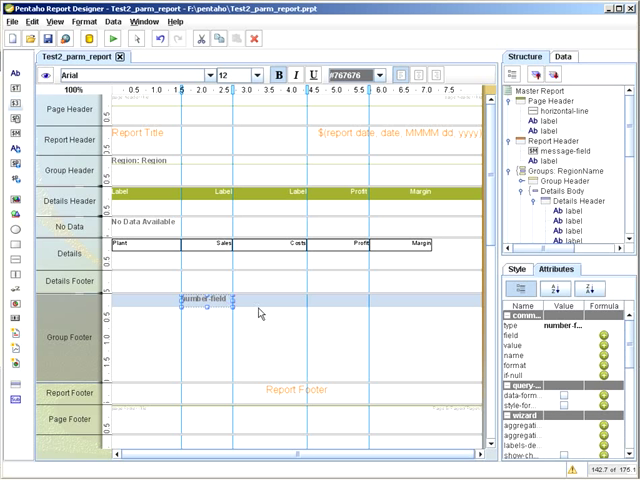
mouse_move(312, 340)
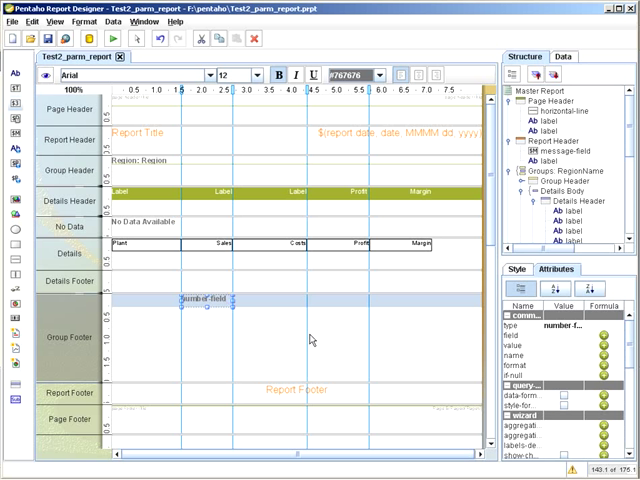
click(520, 268)
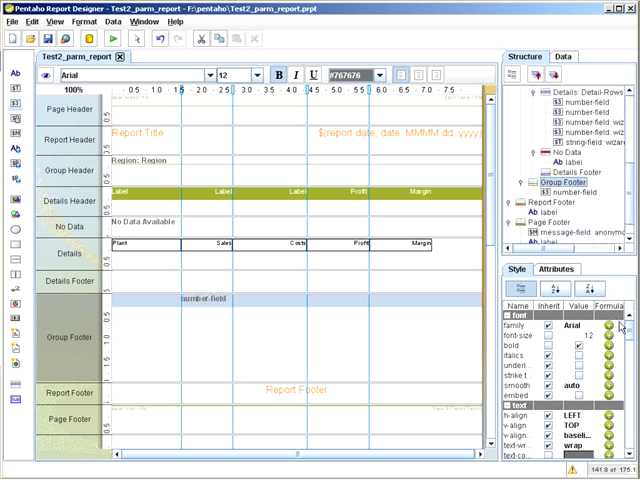
scroll(down, 3)
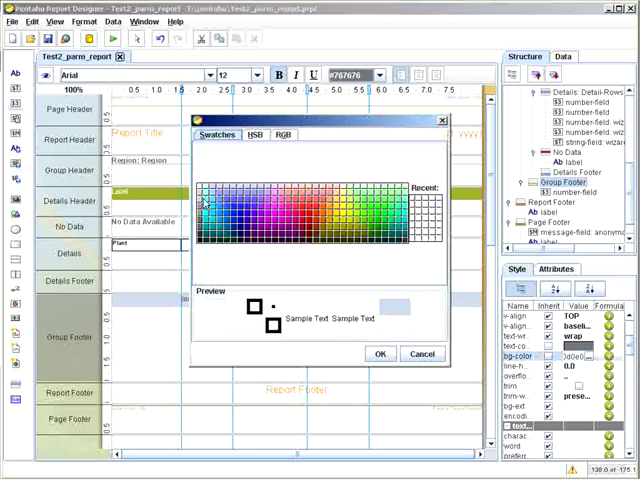
click(380, 352)
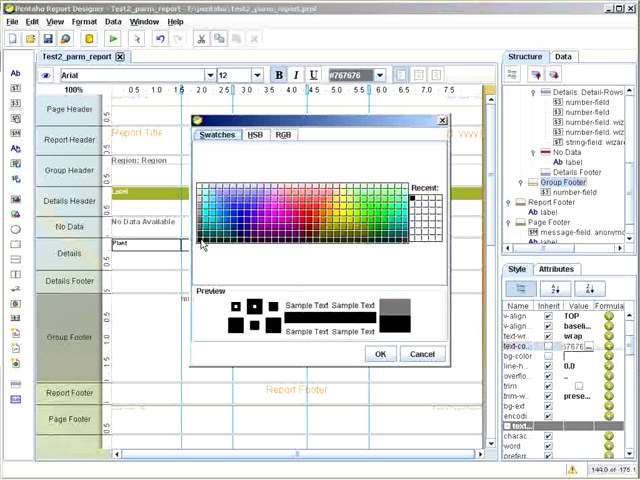
click(380, 354)
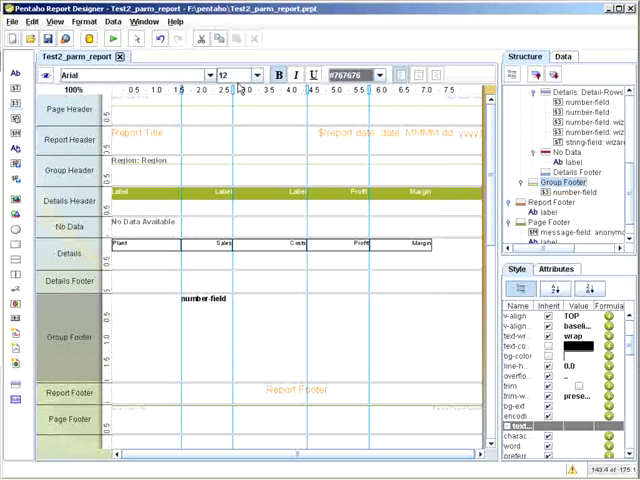
click(264, 76)
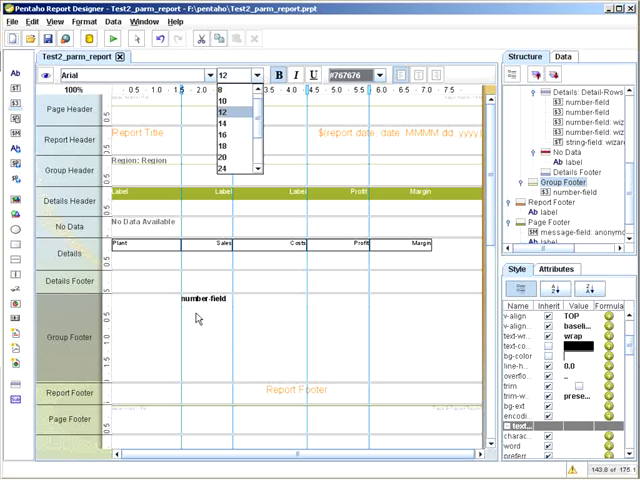
click(200, 300)
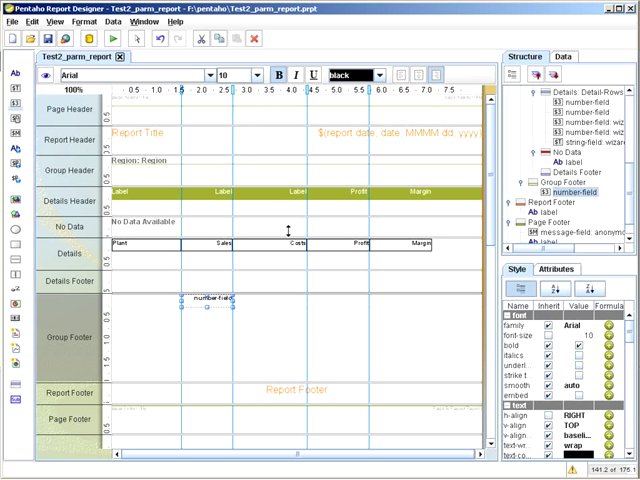
mouse_move(276, 310)
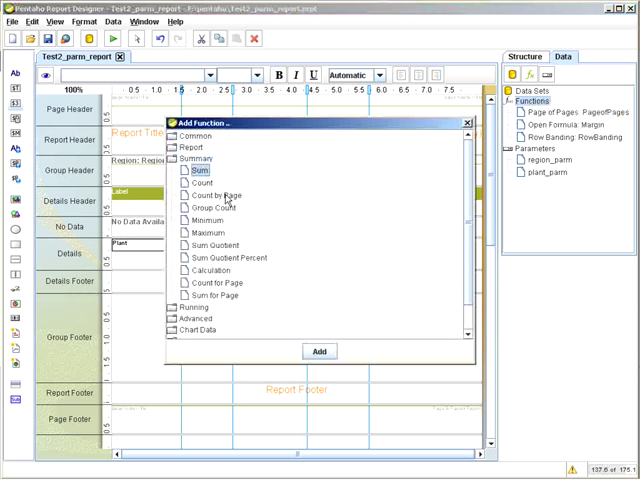
Add Sum function TotalSales on the Sales field, resetting on the RegionName group.
click(320, 352)
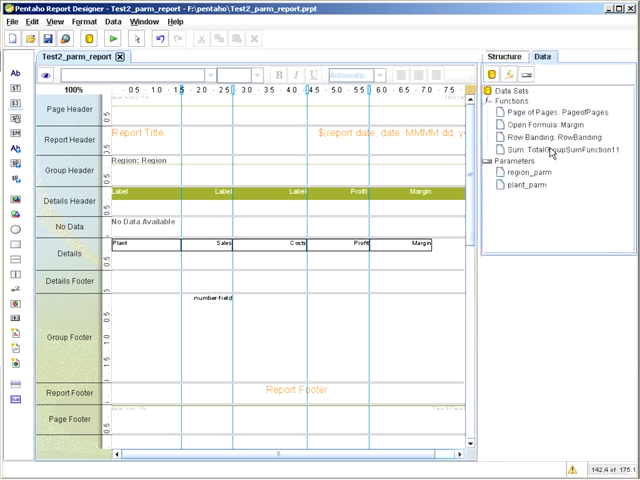
click(538, 148)
text(TotalSales)
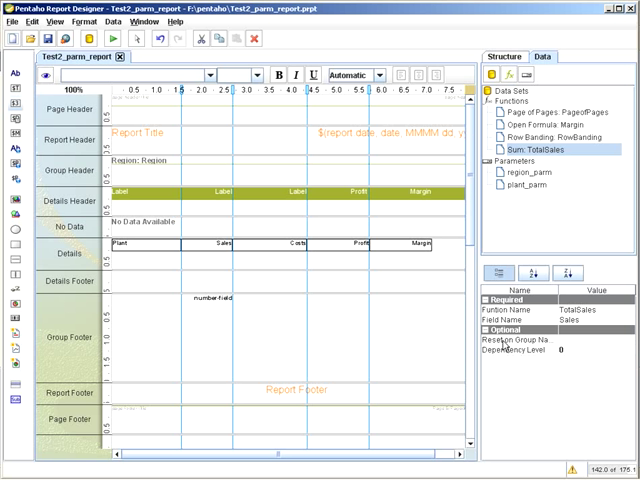
mouse_move(524, 350)
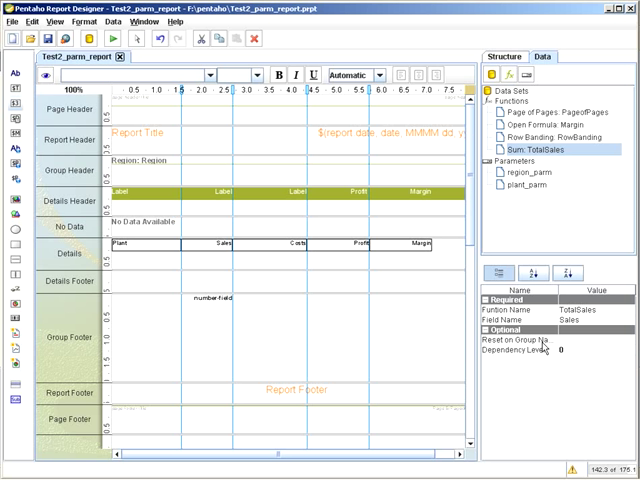
click(618, 340)
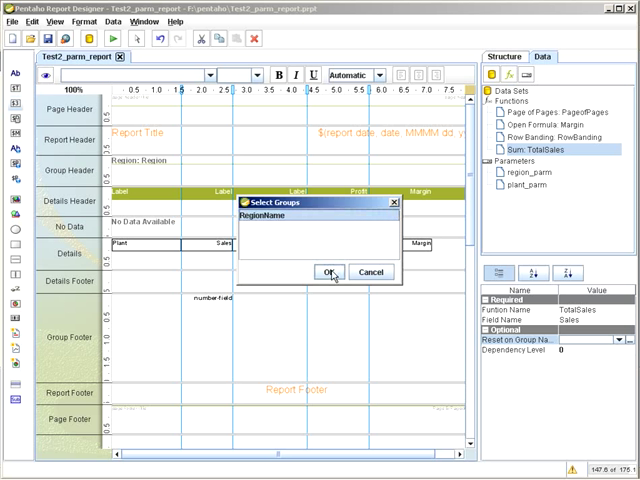
click(328, 272)
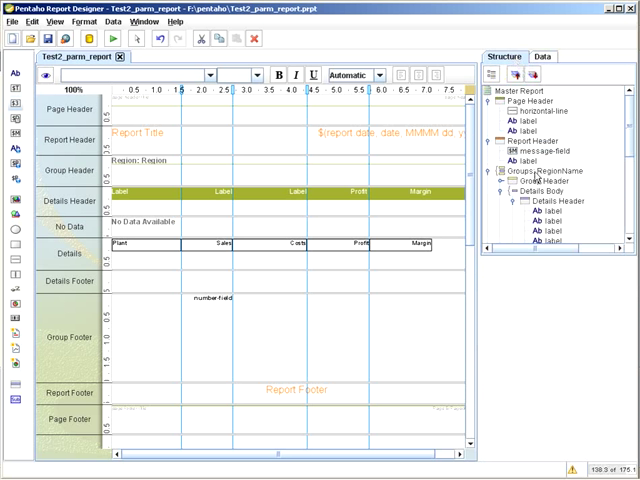
Bind the footer number field to the TotalSales function from the Data tab.
click(546, 170)
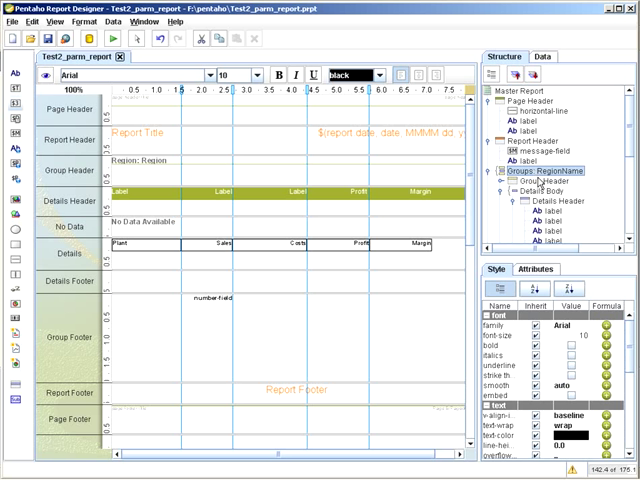
click(556, 288)
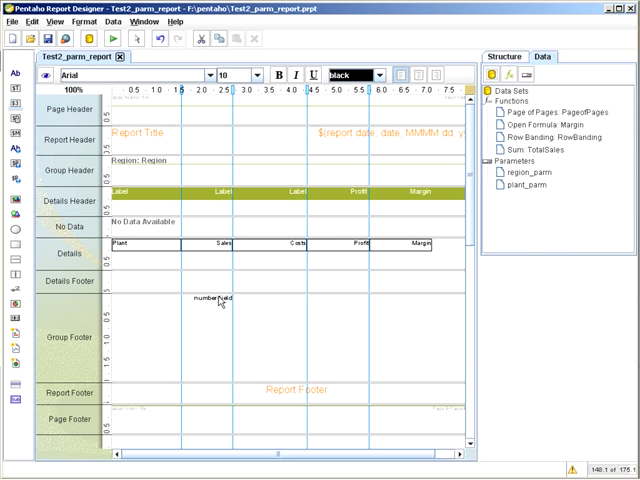
Place a second Number Field in the group footer beside the TotalSales field.
click(212, 300)
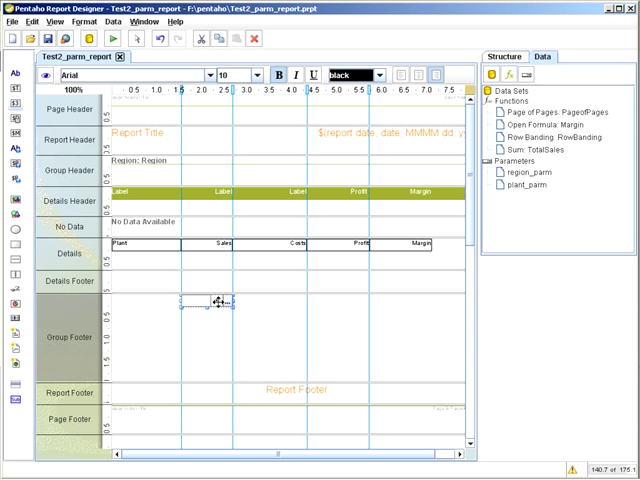
click(216, 300)
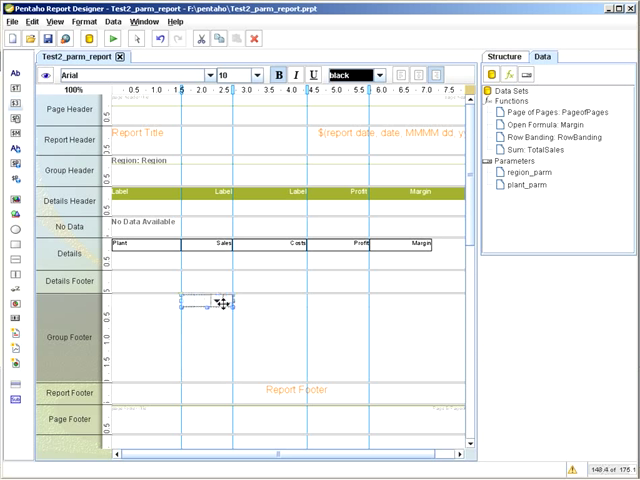
click(216, 300)
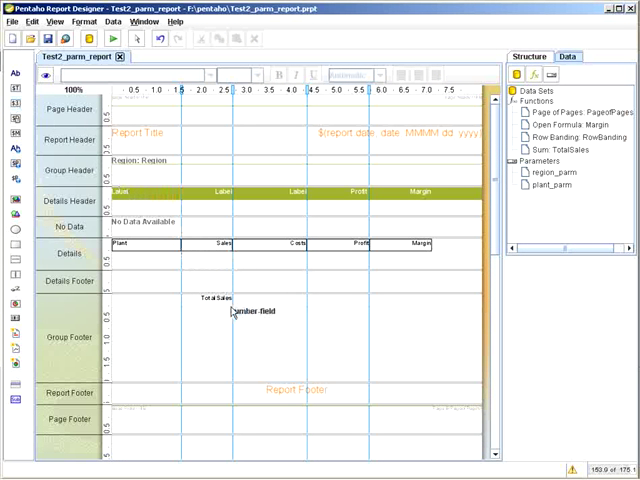
Bring up the Add Function dialog from the Data tab's Functions node.
click(264, 310)
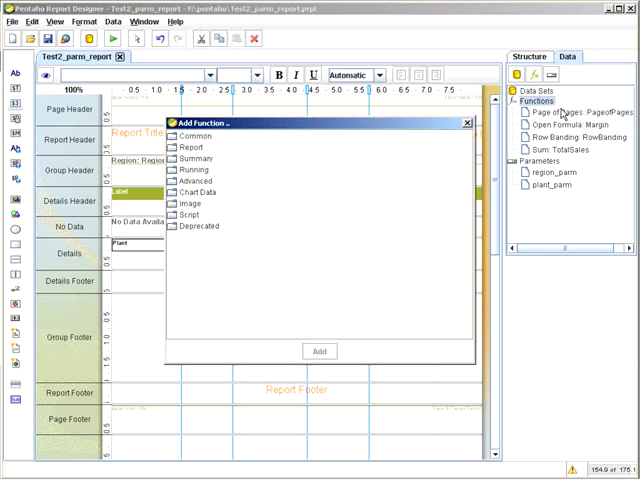
Add a Sum function from Summary and rename it TotalCosts.
click(176, 158)
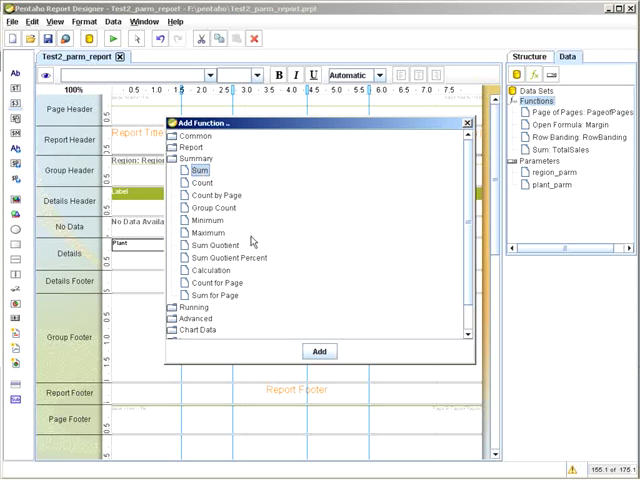
click(320, 352)
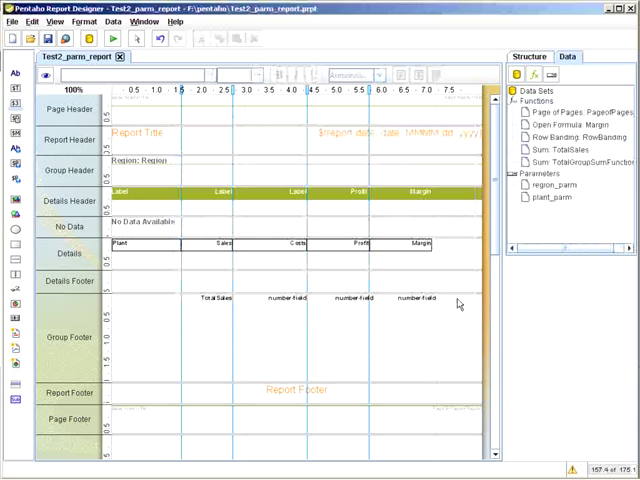
click(580, 160)
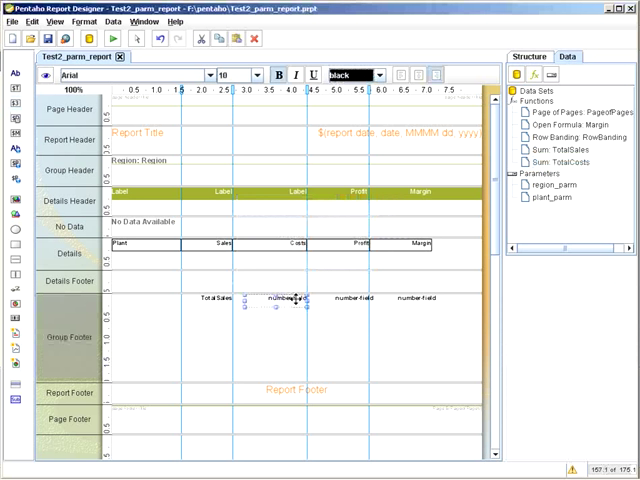
Set the second footer number field to display TotalCosts.
click(300, 300)
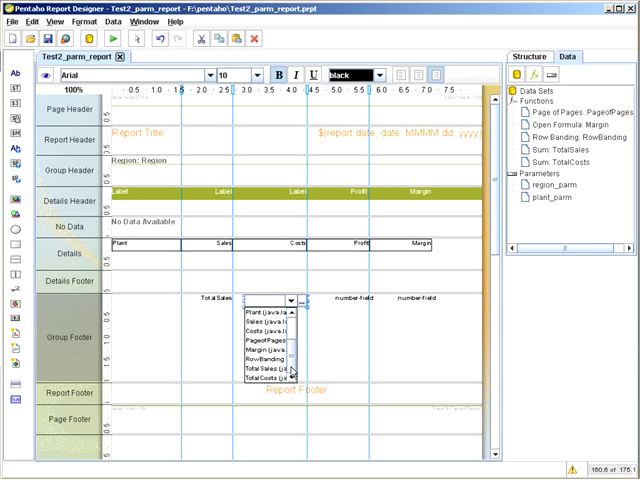
click(276, 344)
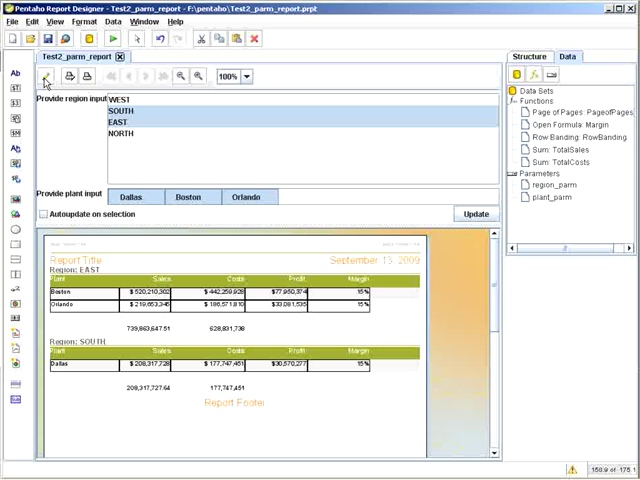
mouse_move(56, 136)
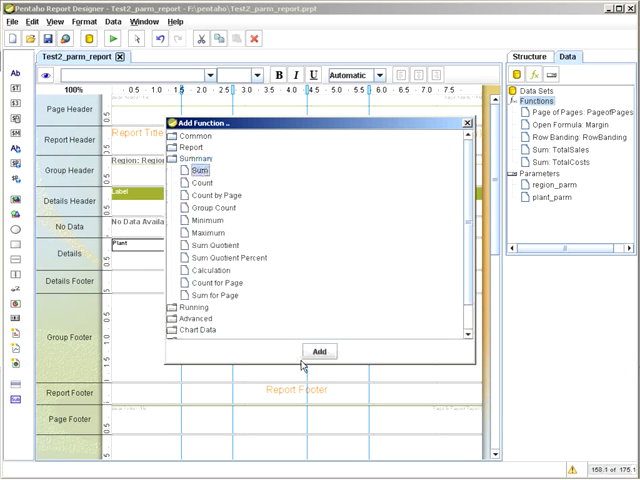
Add a third Sum function, TotalProfit, to the report's functions.
click(320, 352)
text(TotalProfit)
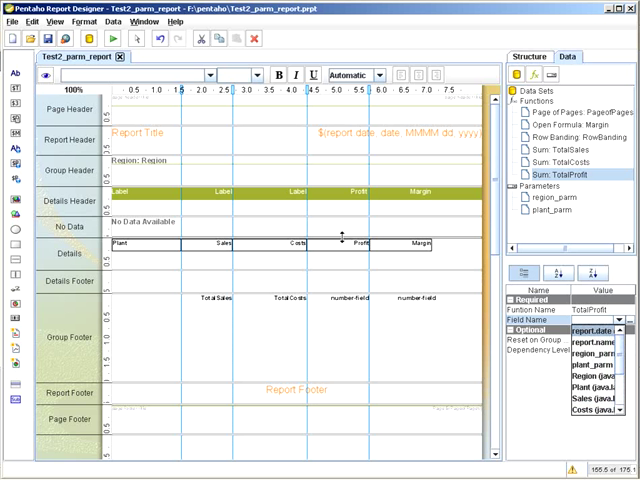
mouse_move(354, 264)
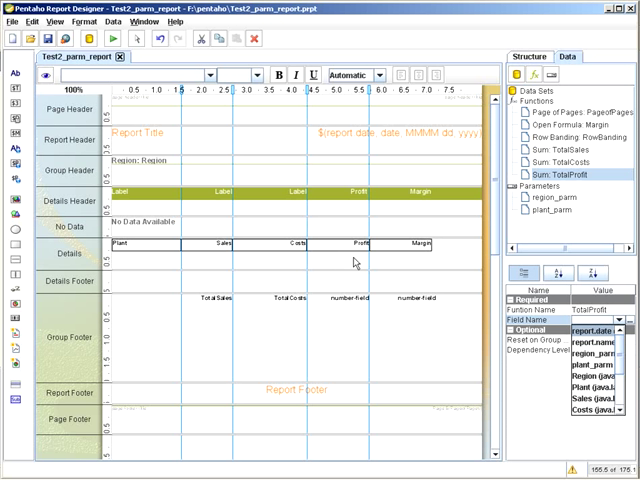
mouse_move(360, 262)
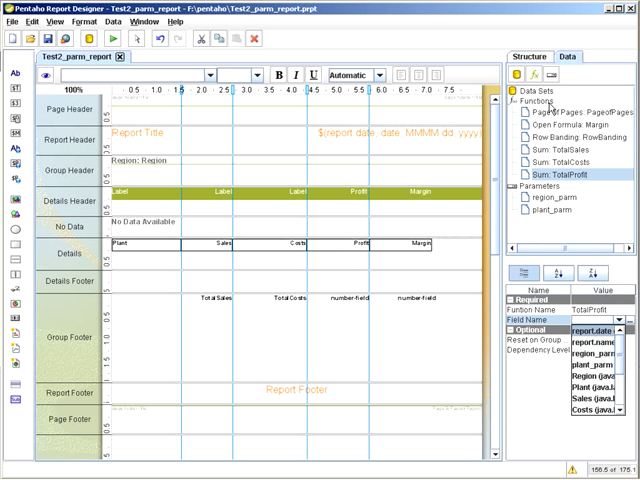
mouse_move(350, 268)
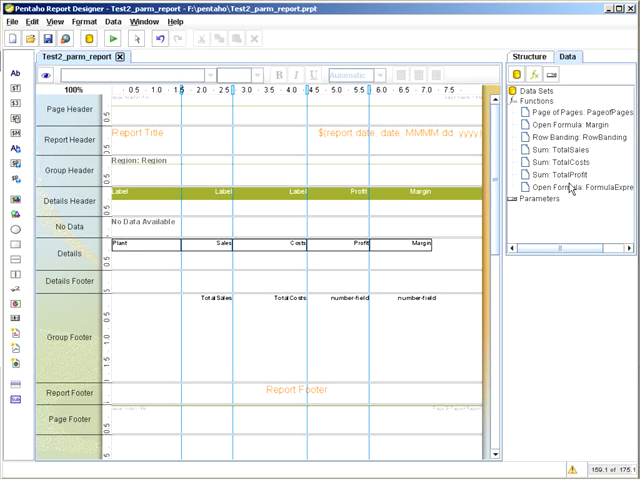
Name the formula function Profit with formula =[Sales] - [Costs] and confirm it.
click(568, 188)
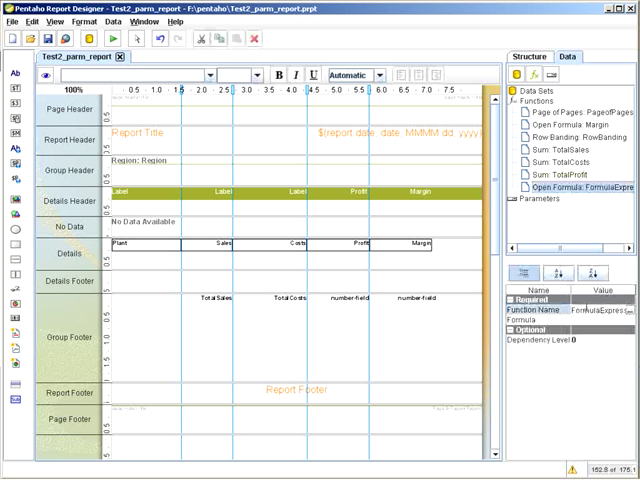
text(Profit)
text(=[Sales)
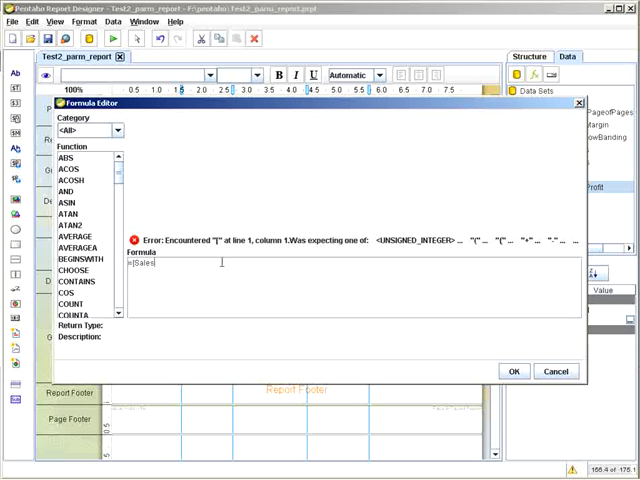
text(-[Costs)
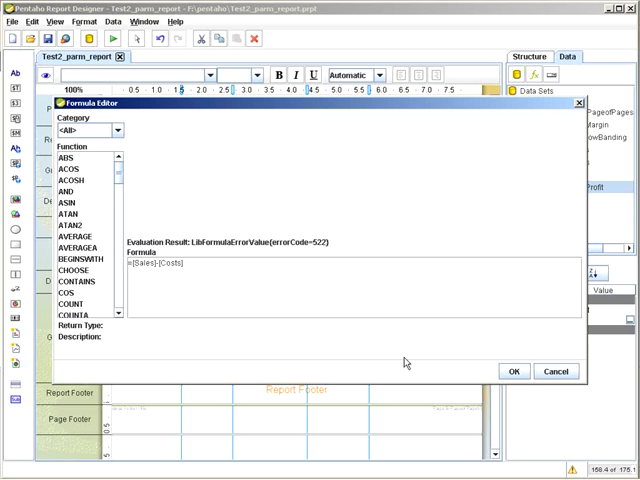
click(514, 372)
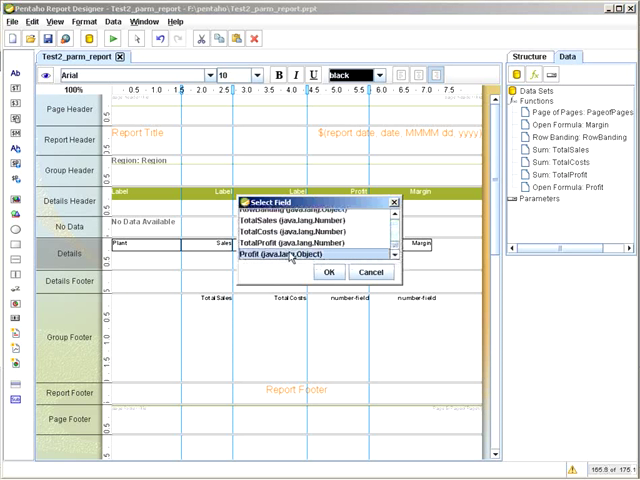
Make TotalProfit sum the Profit field resetting on RegionName, then preview the report.
click(328, 272)
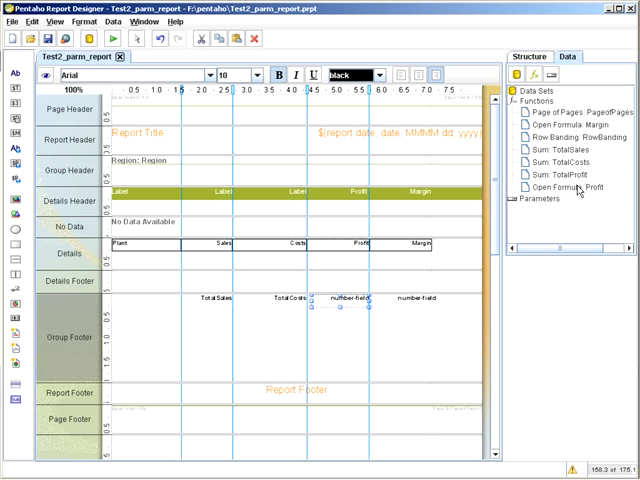
click(560, 176)
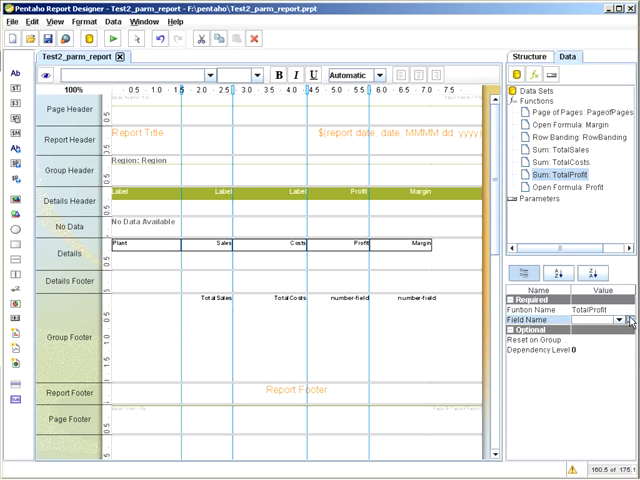
click(628, 320)
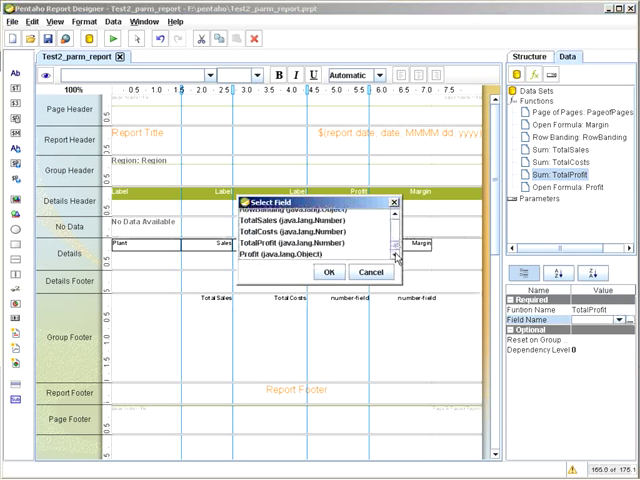
click(328, 272)
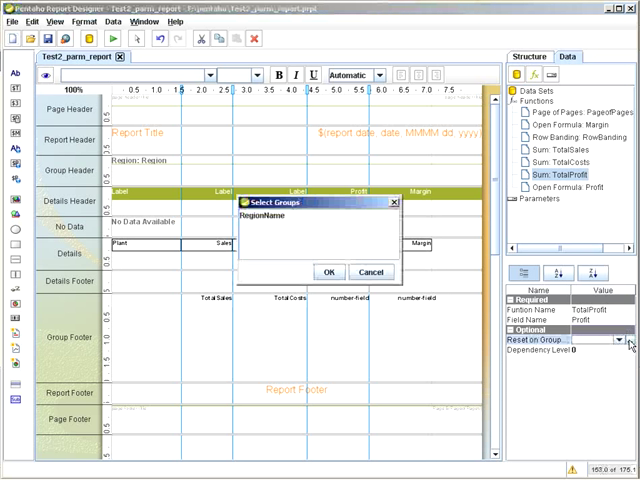
click(328, 272)
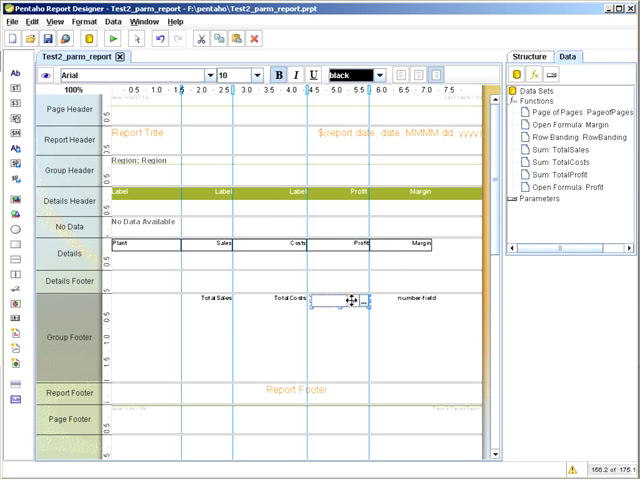
click(352, 300)
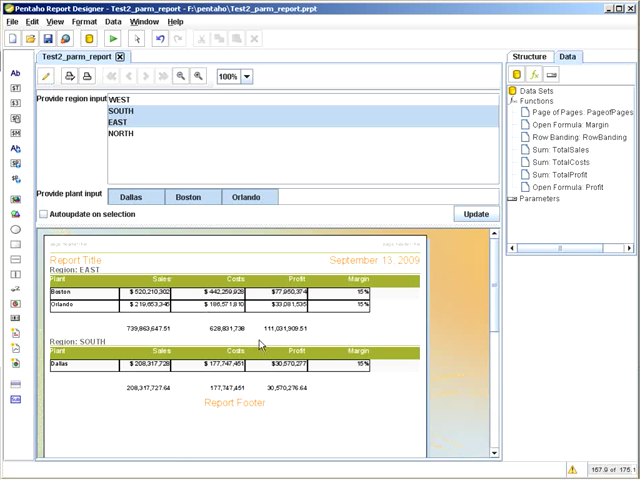
mouse_move(310, 340)
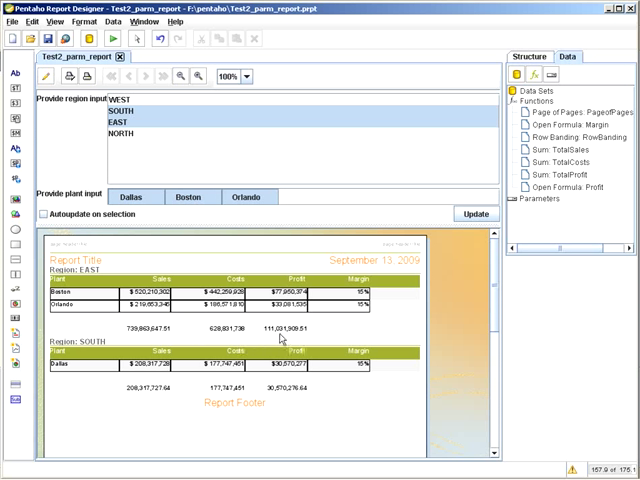
Return from the preview to the design layout with TotalProfit in the footer.
click(48, 76)
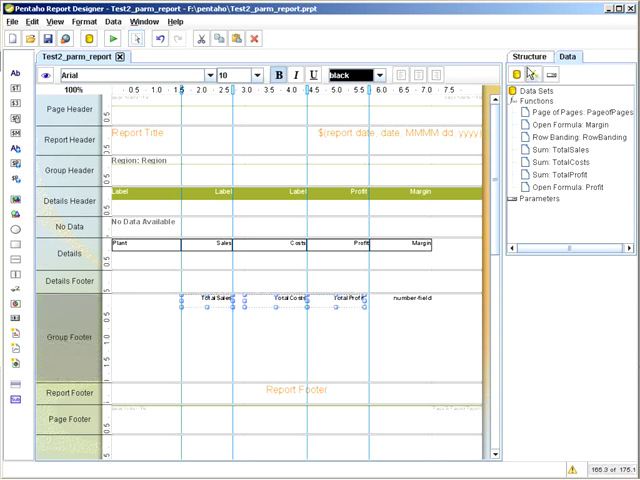
Inspect the footer field's attributes in the Structure tree.
click(530, 54)
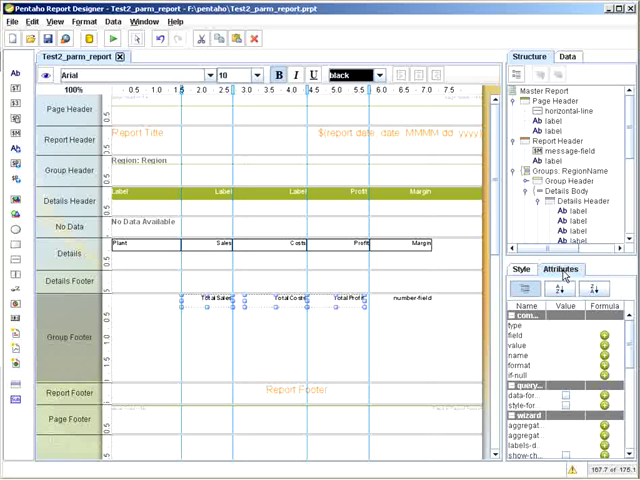
click(568, 368)
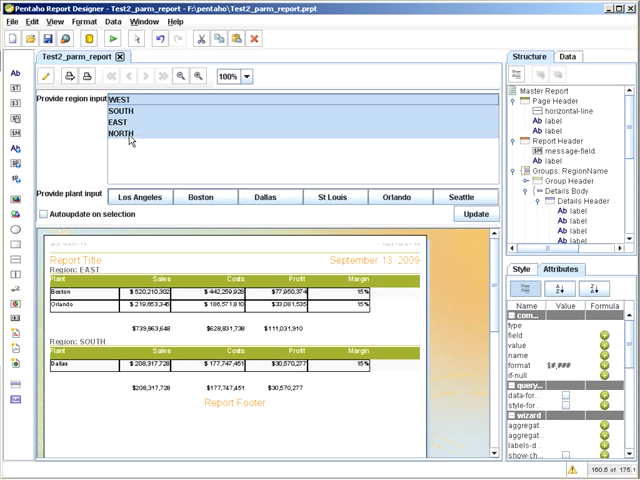
mouse_move(284, 204)
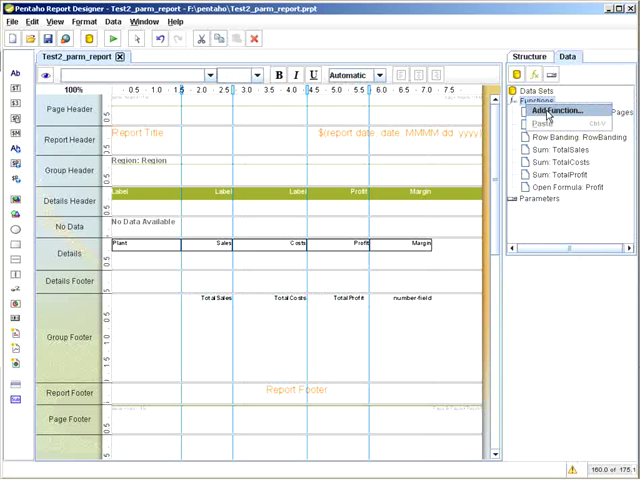
Add a Running Average function and name it AvgMargin.
click(556, 112)
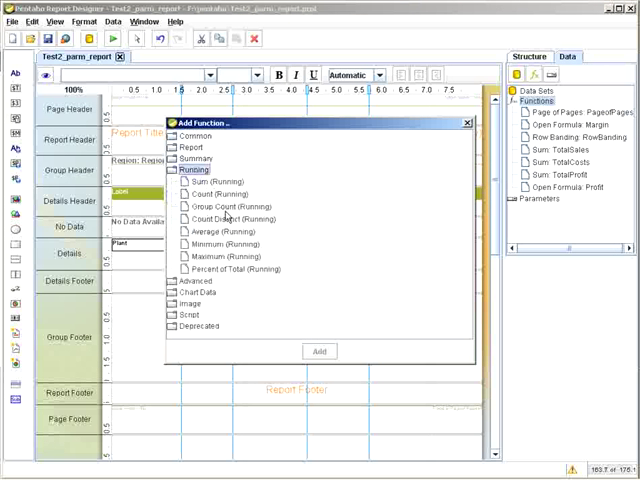
click(320, 352)
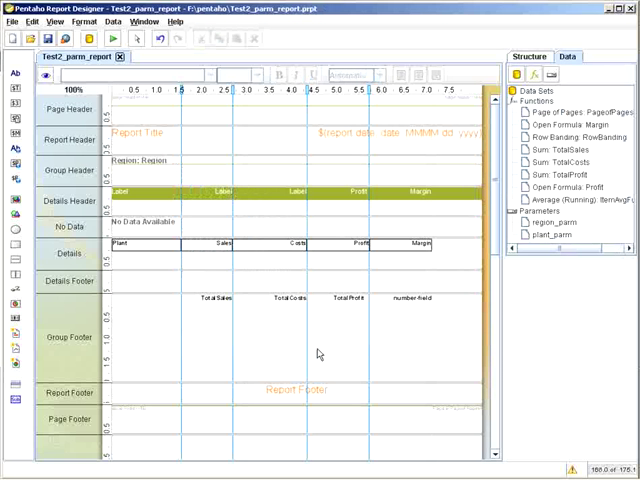
click(584, 200)
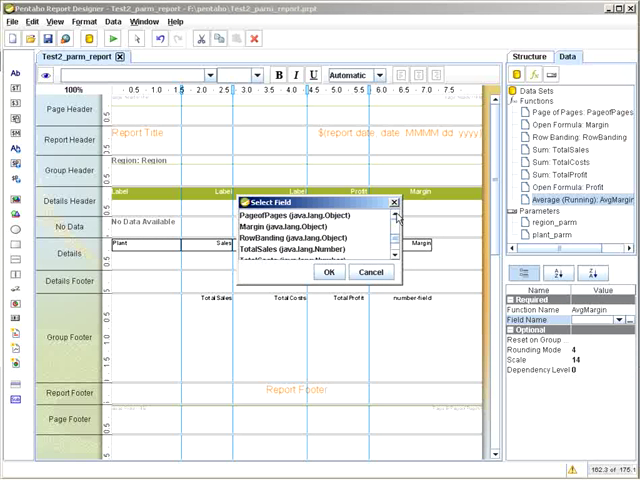
Make AvgMargin average Margin, reset on group RegionName, and preview the report.
click(328, 272)
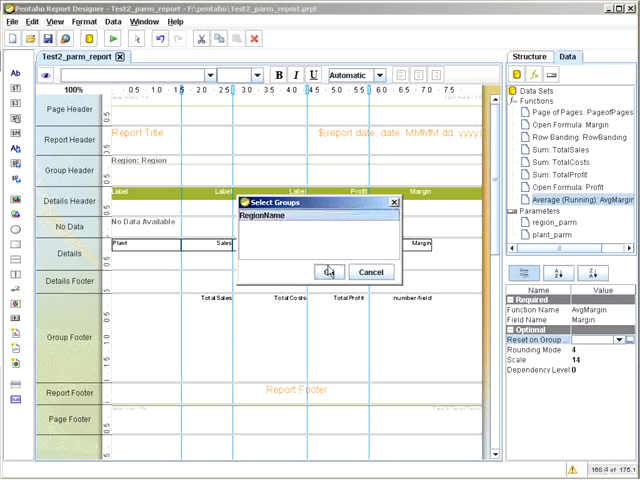
click(328, 272)
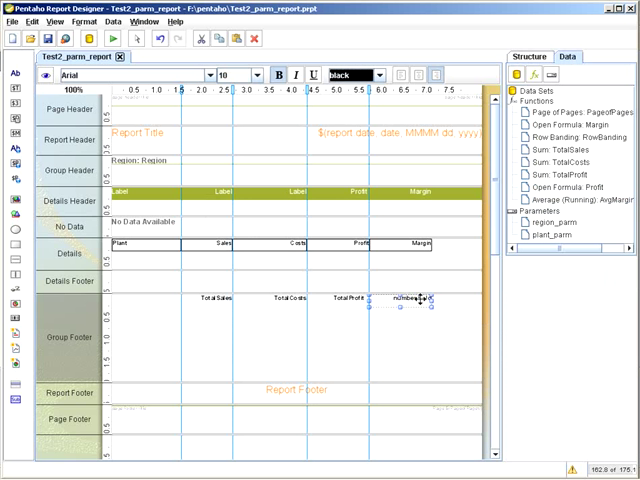
click(420, 296)
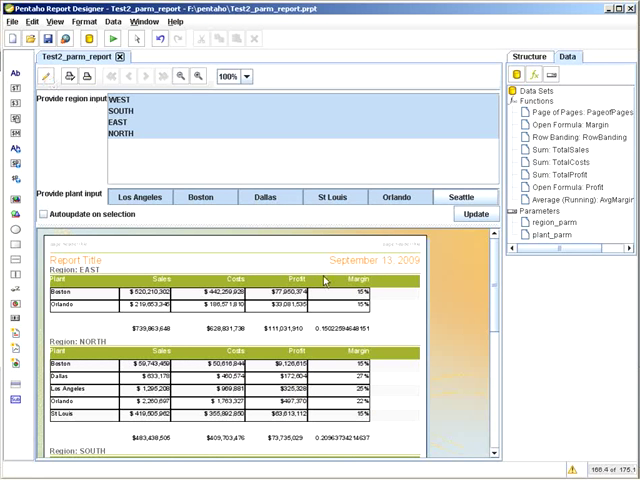
Scroll the preview's region groups, then start editing the AvgMargin field's number format.
scroll(down, 3)
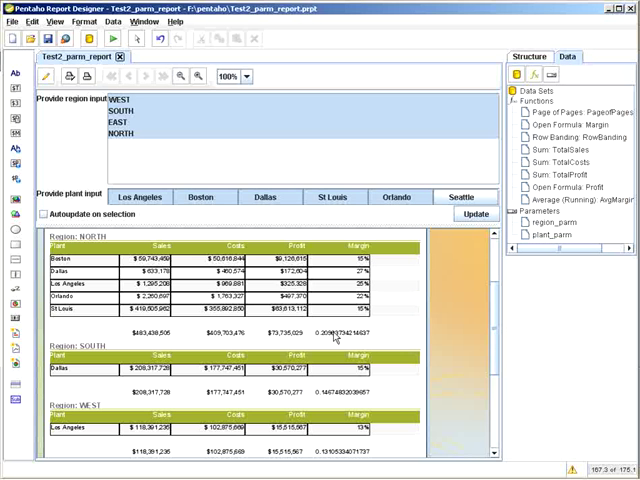
mouse_move(358, 330)
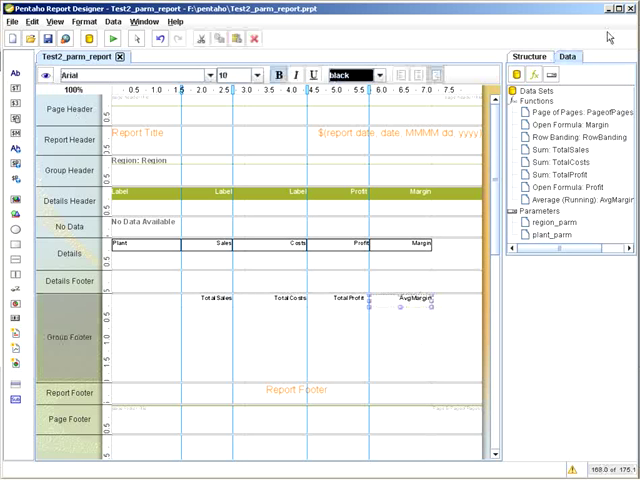
click(528, 56)
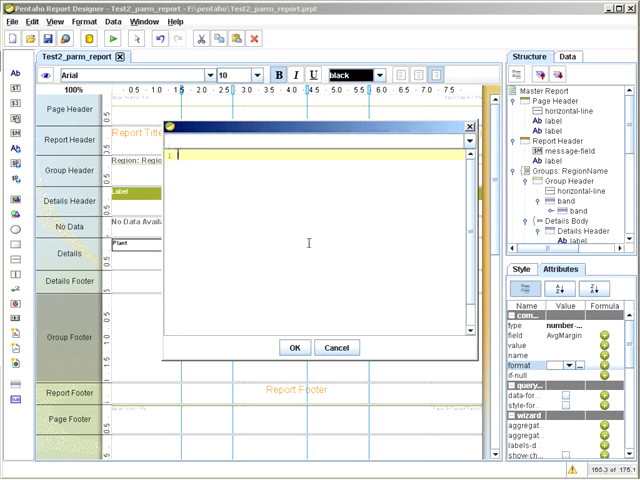
Give the AvgMargin footer field a '#' percent format pattern and preview the result.
text(#)
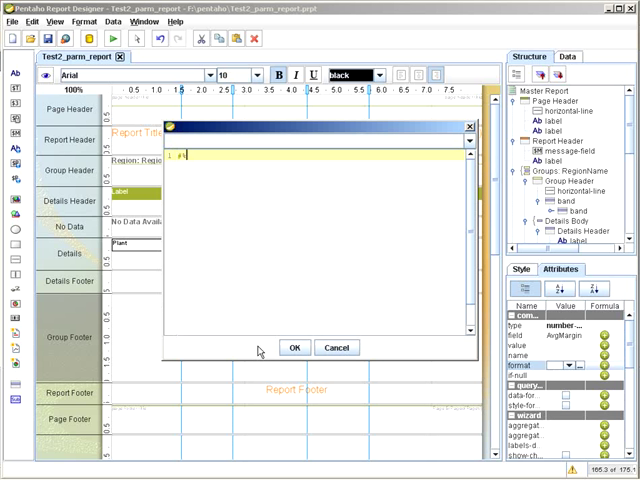
click(294, 348)
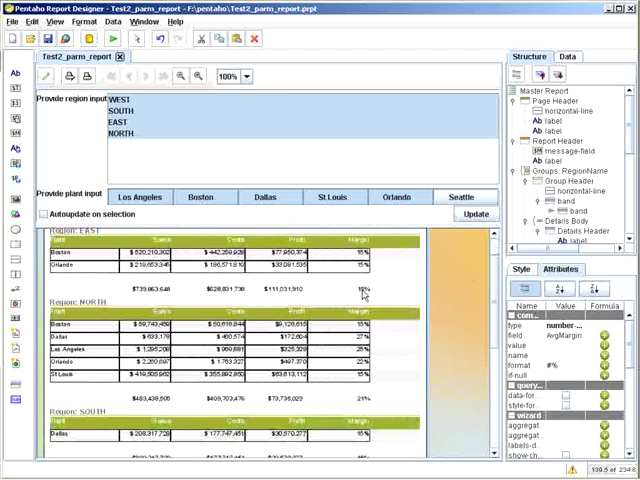
scroll(down, 3)
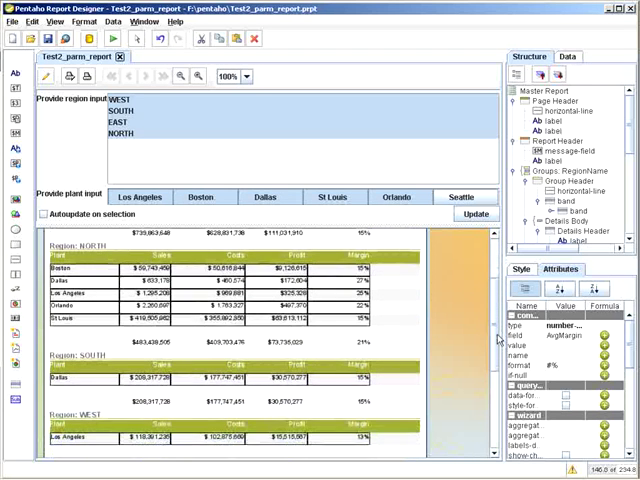